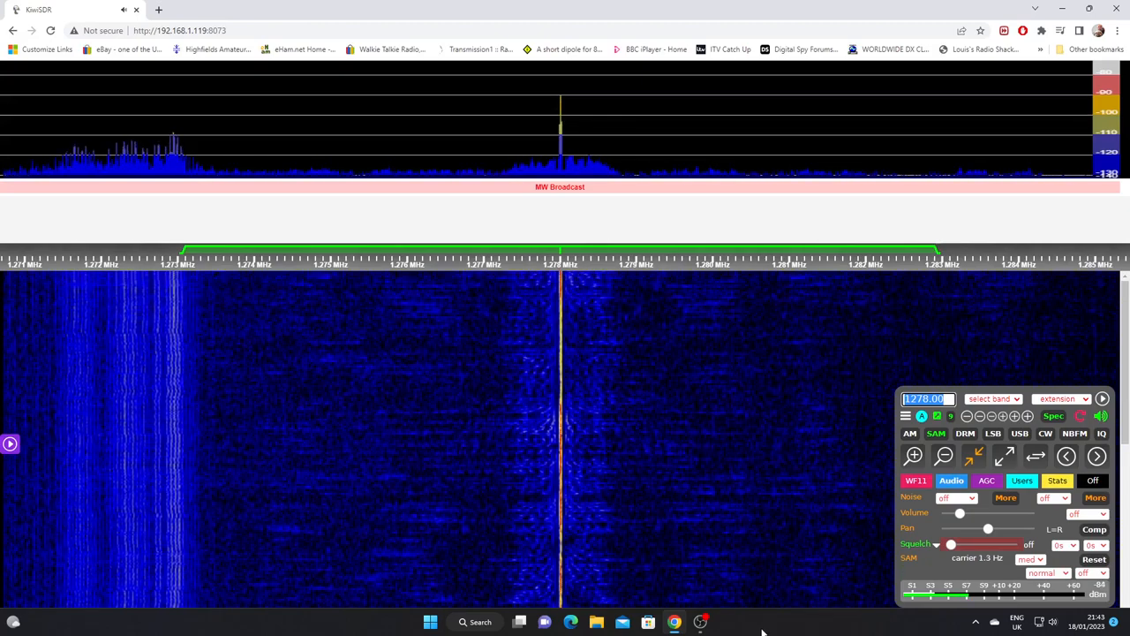
pyautogui.moveTo(701, 622)
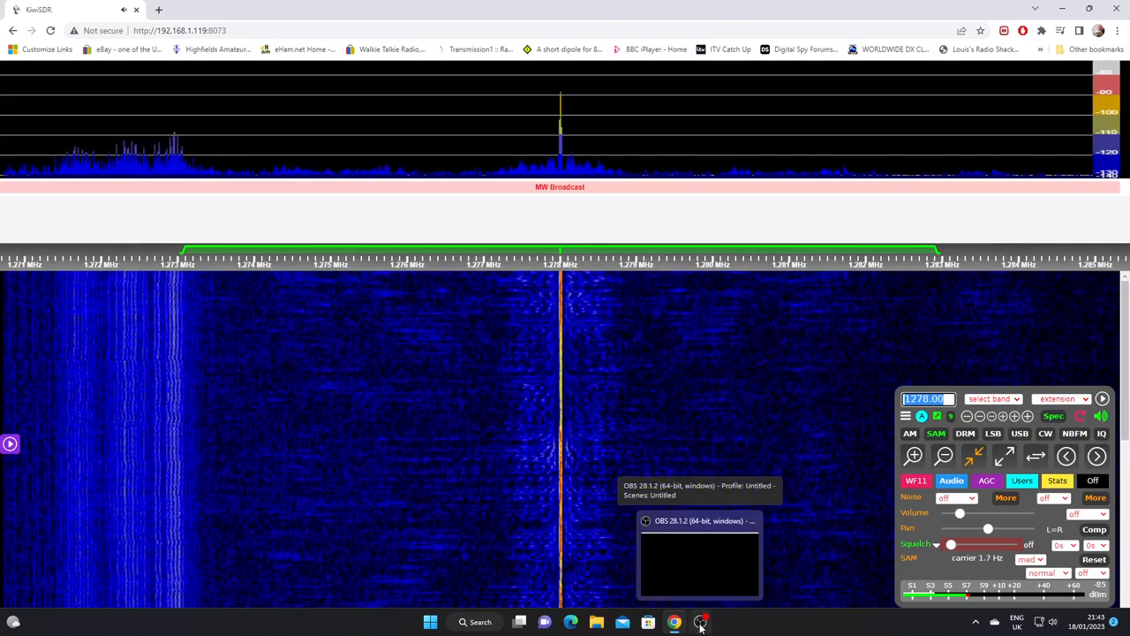
pyautogui.moveTo(774, 633)
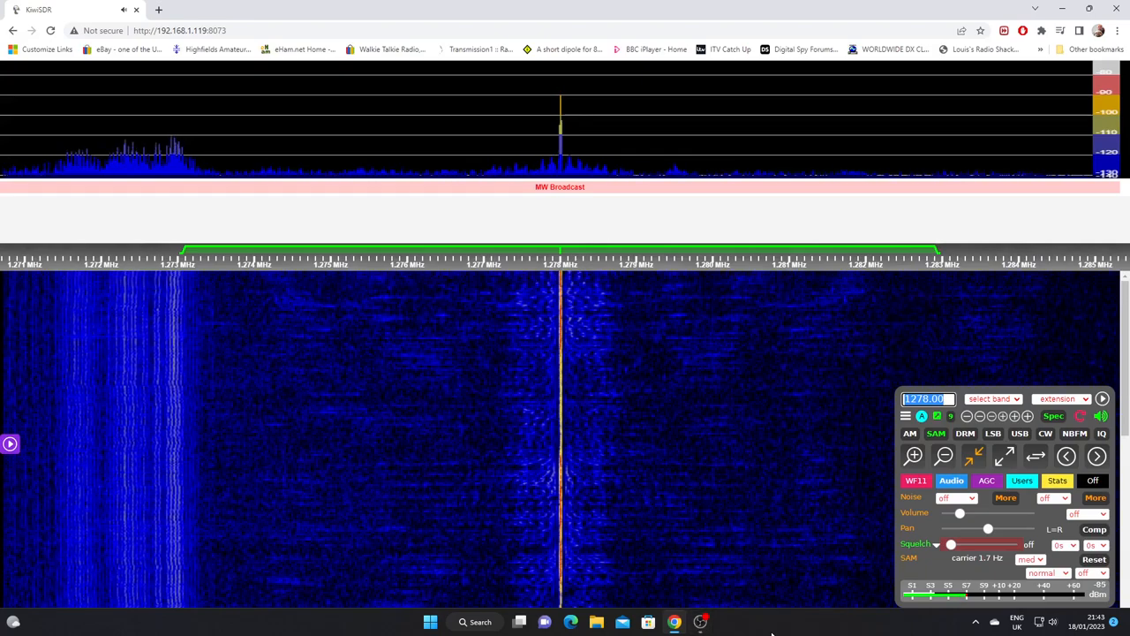